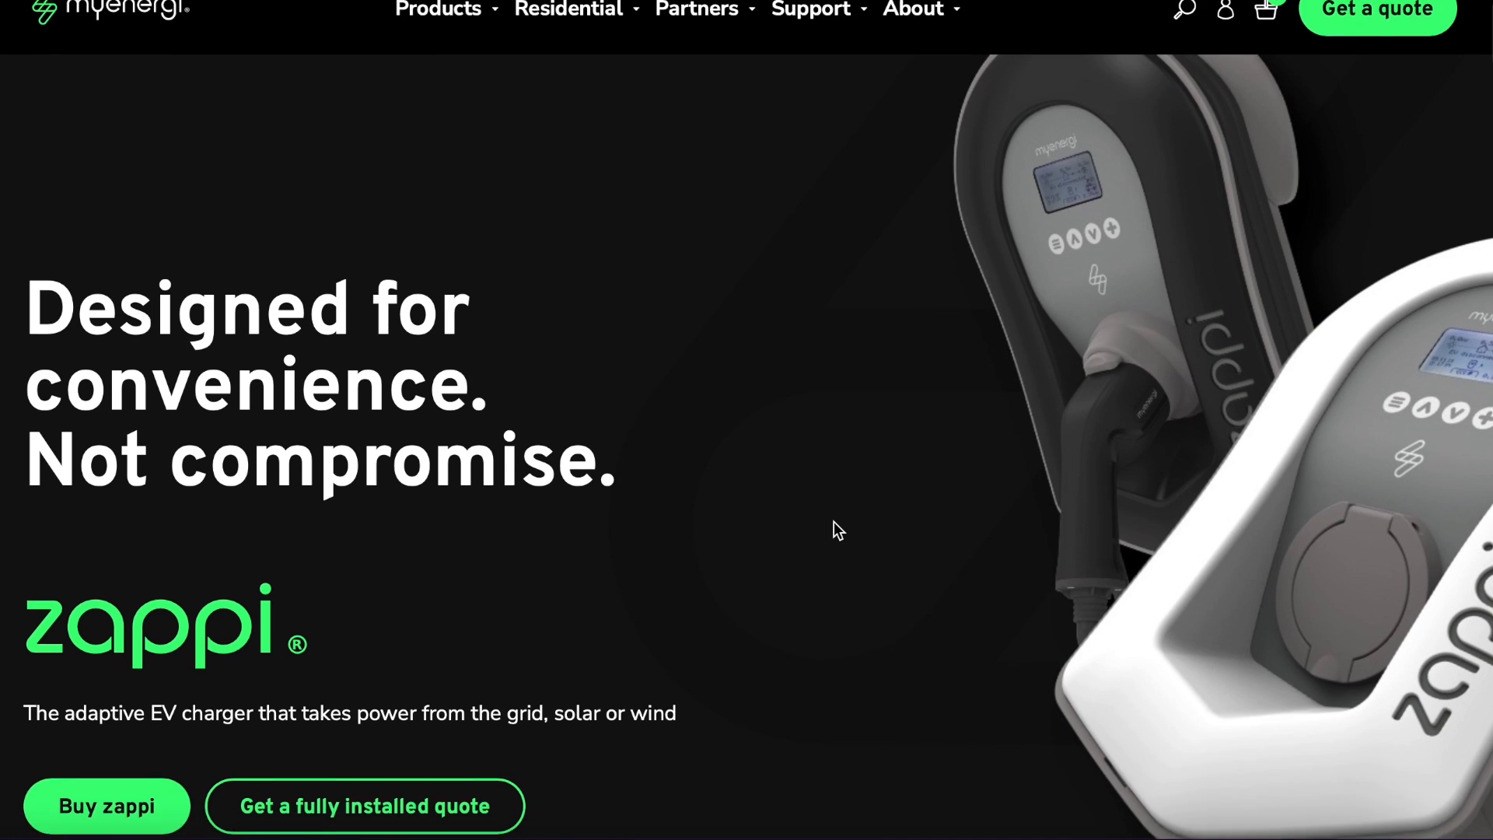
scroll(down, 3)
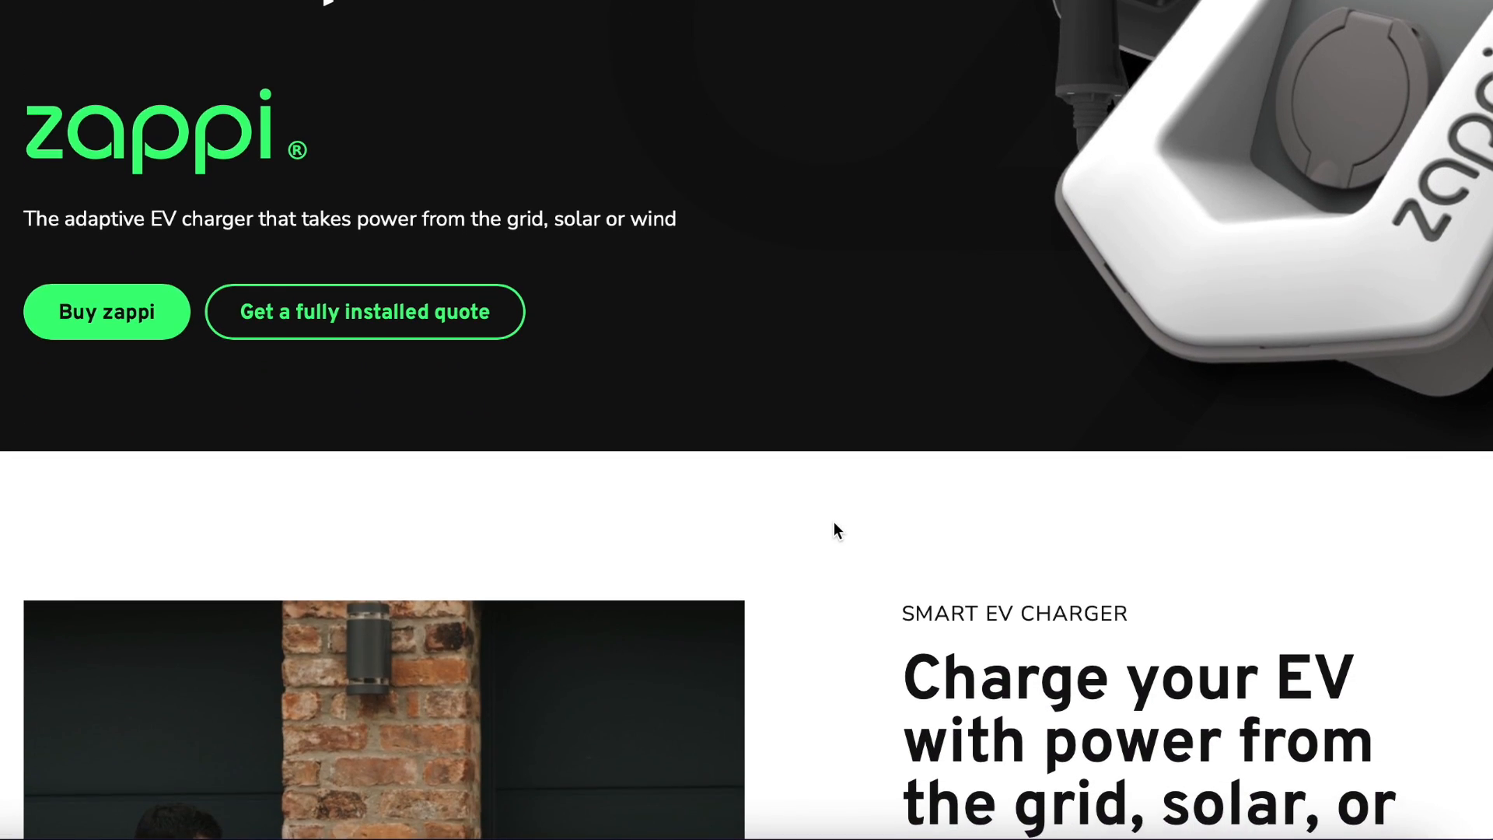
scroll(down, 3)
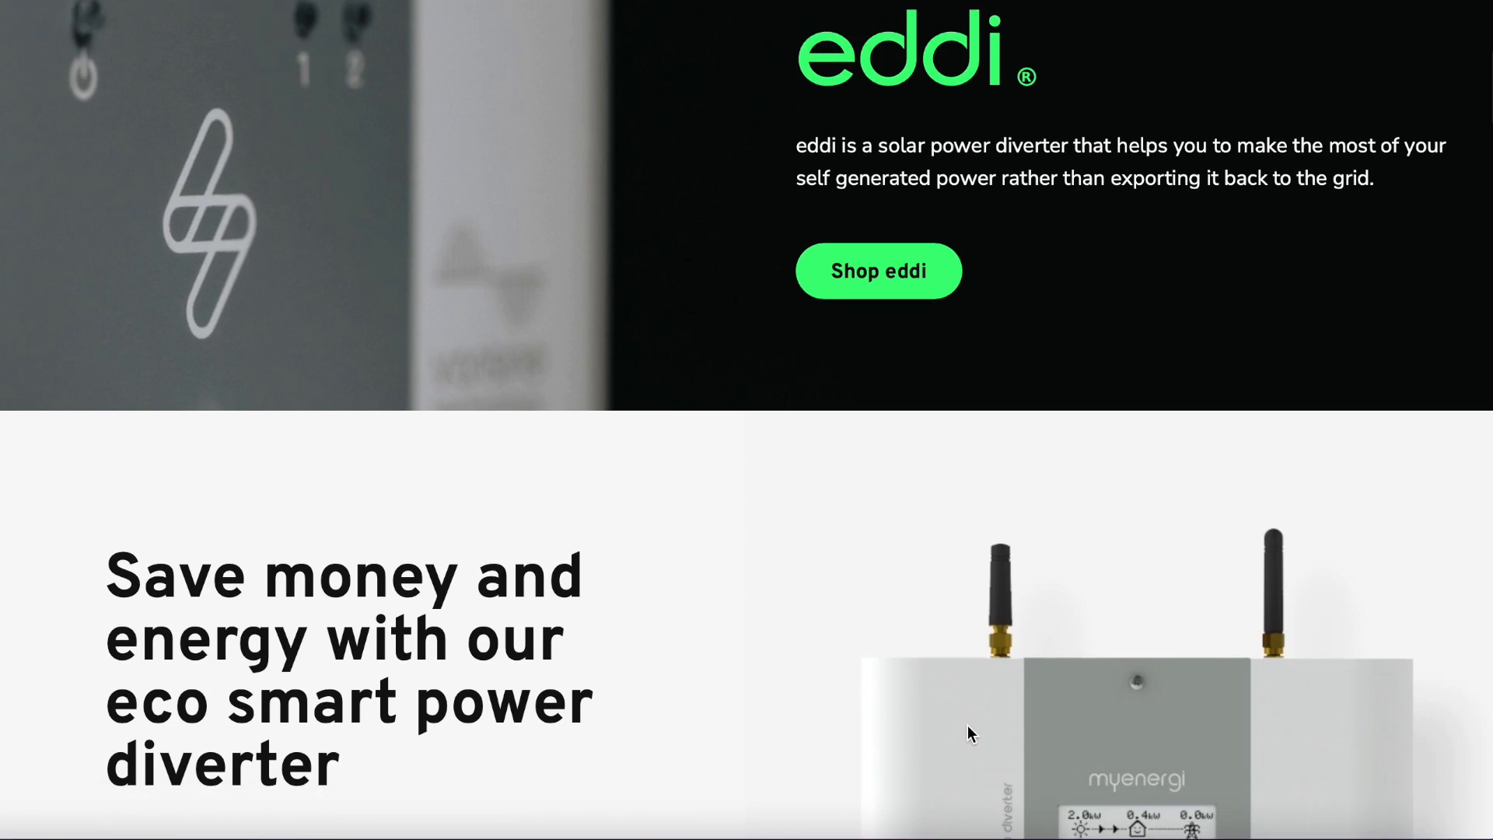
scroll(down, 3)
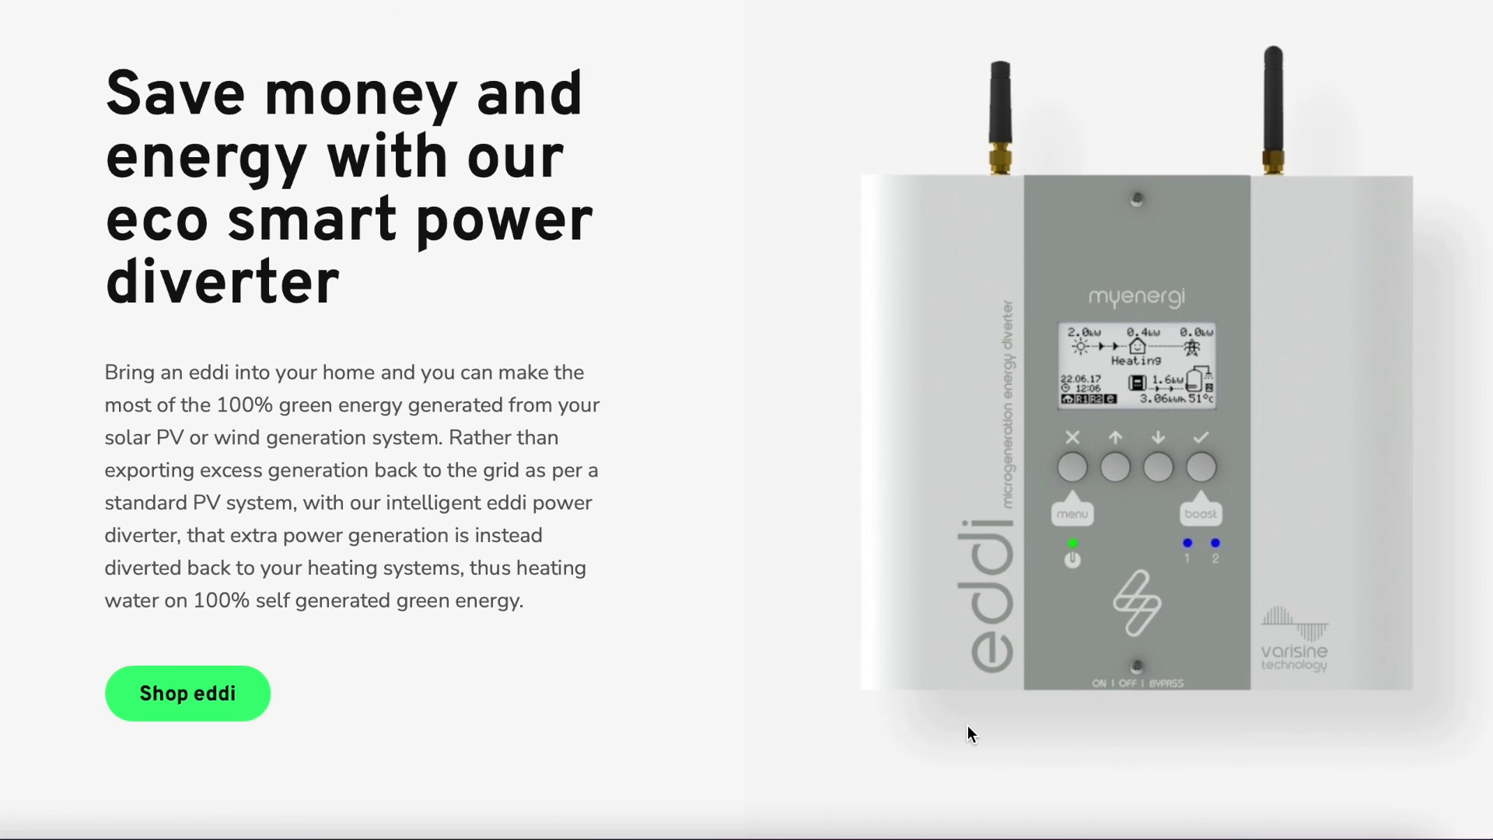